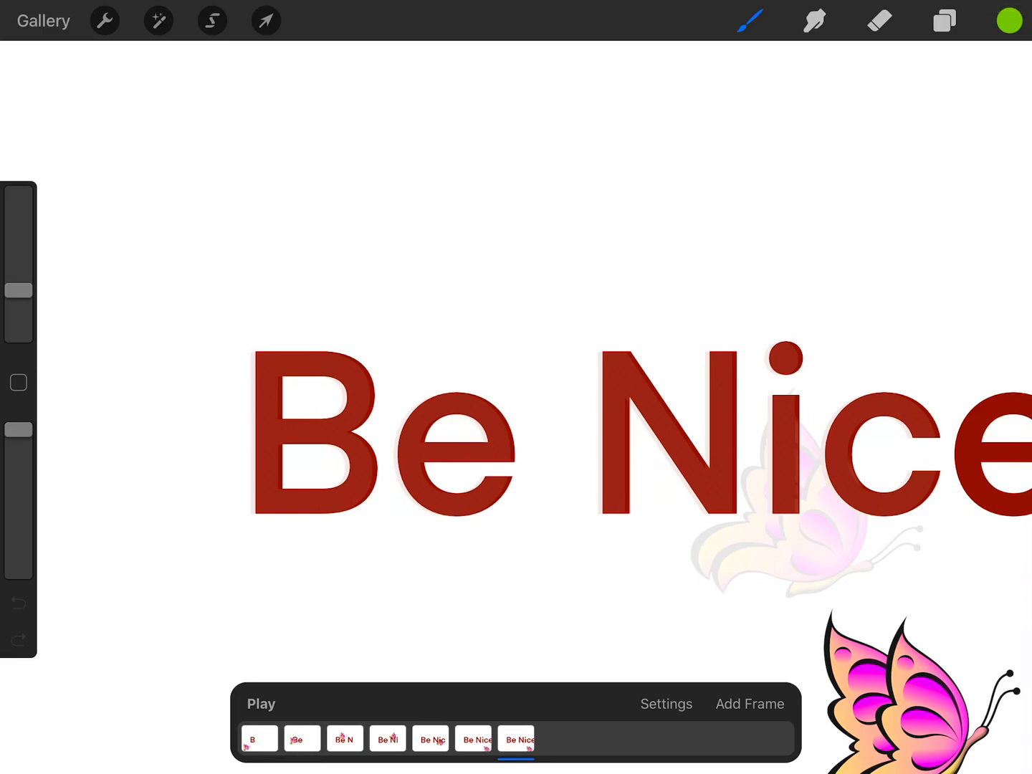
Export the Be Nice butterfly as an Animated GIF at Max Resolution, 3 frames per second
left_click(104, 20)
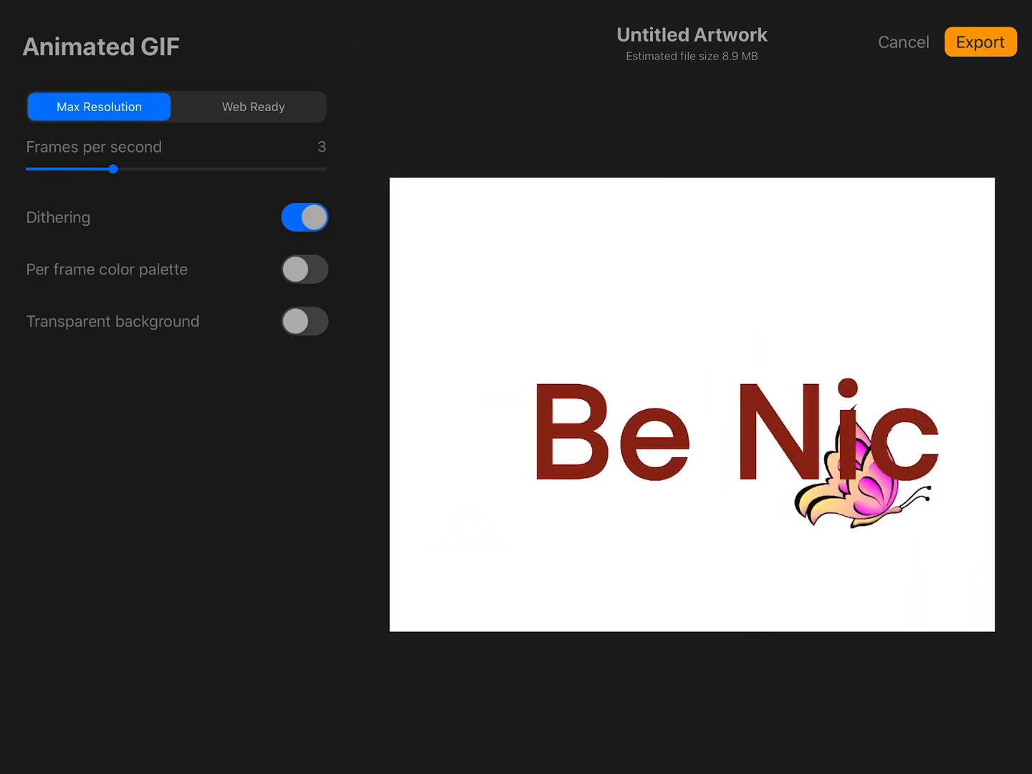
left_click(981, 41)
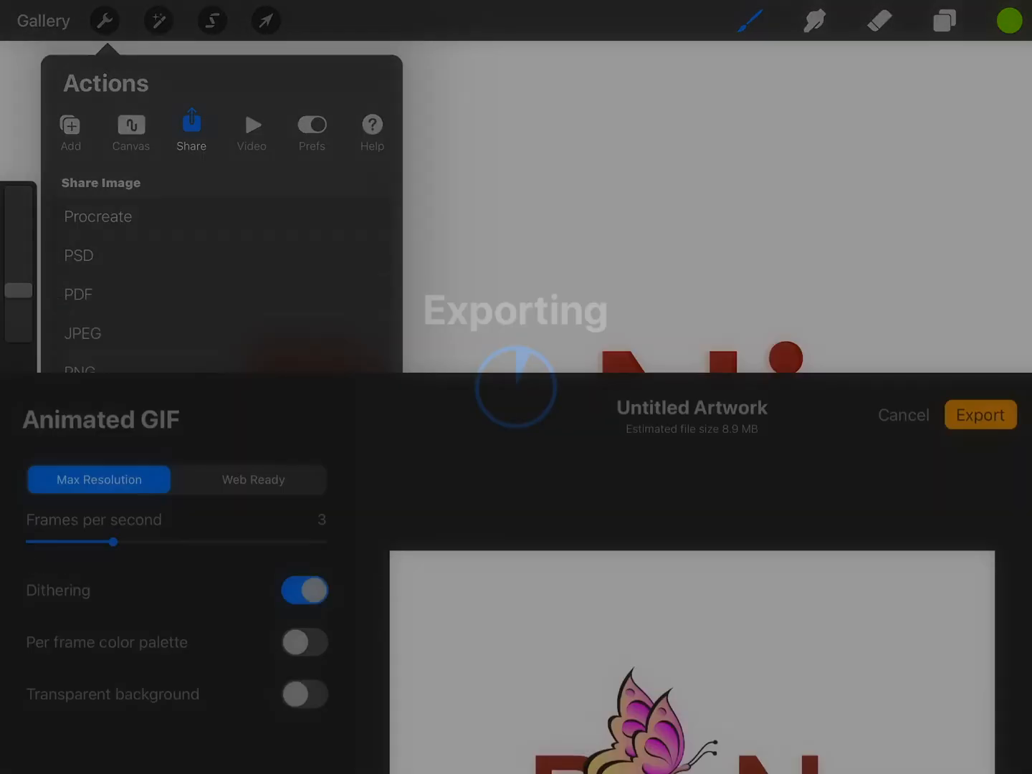
Send the GIF to Drive, name it 'Animated Gif', and upload it to My Drive
left_click(981, 415)
type("A")
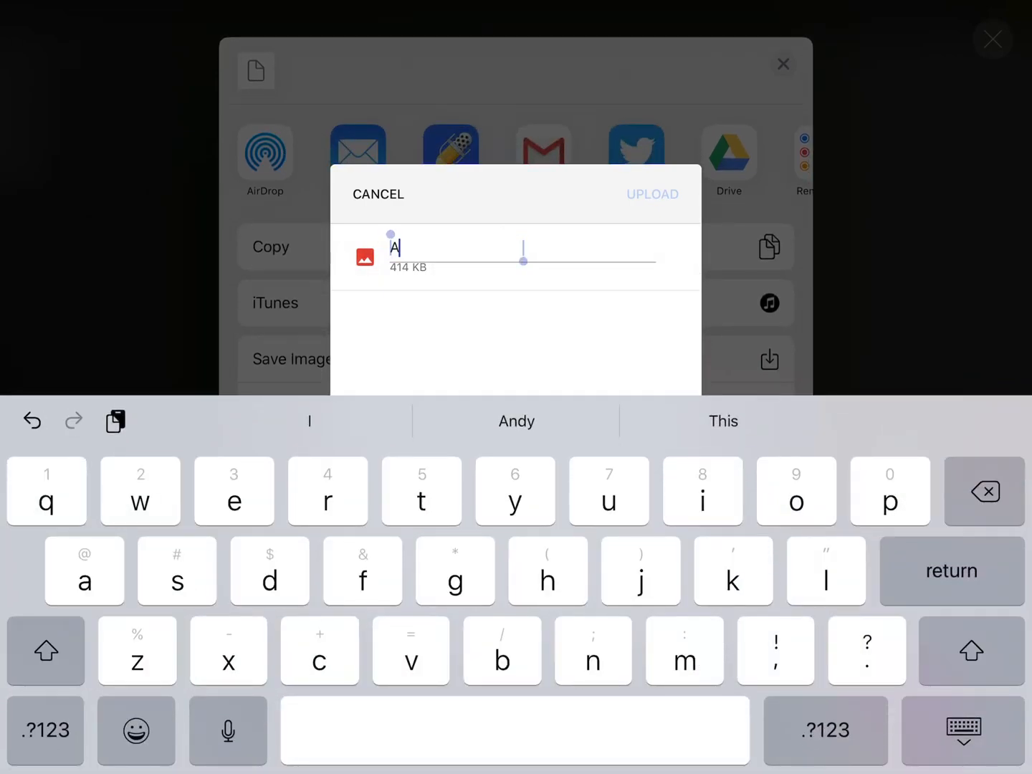
type("nimate")
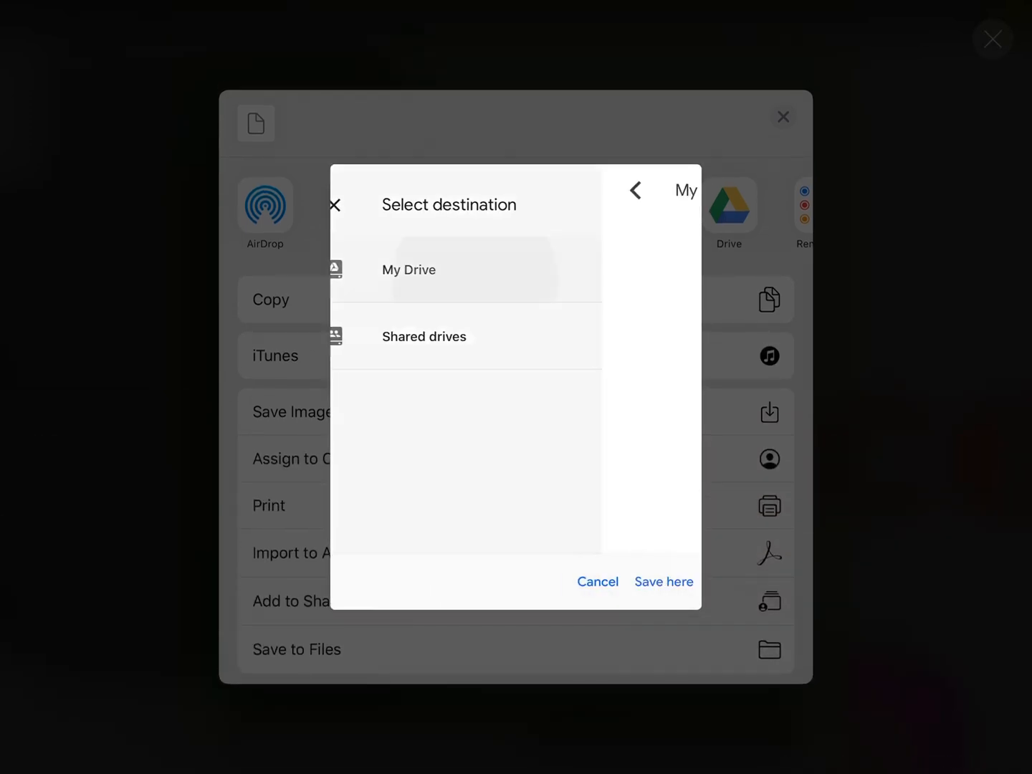
left_click(409, 270)
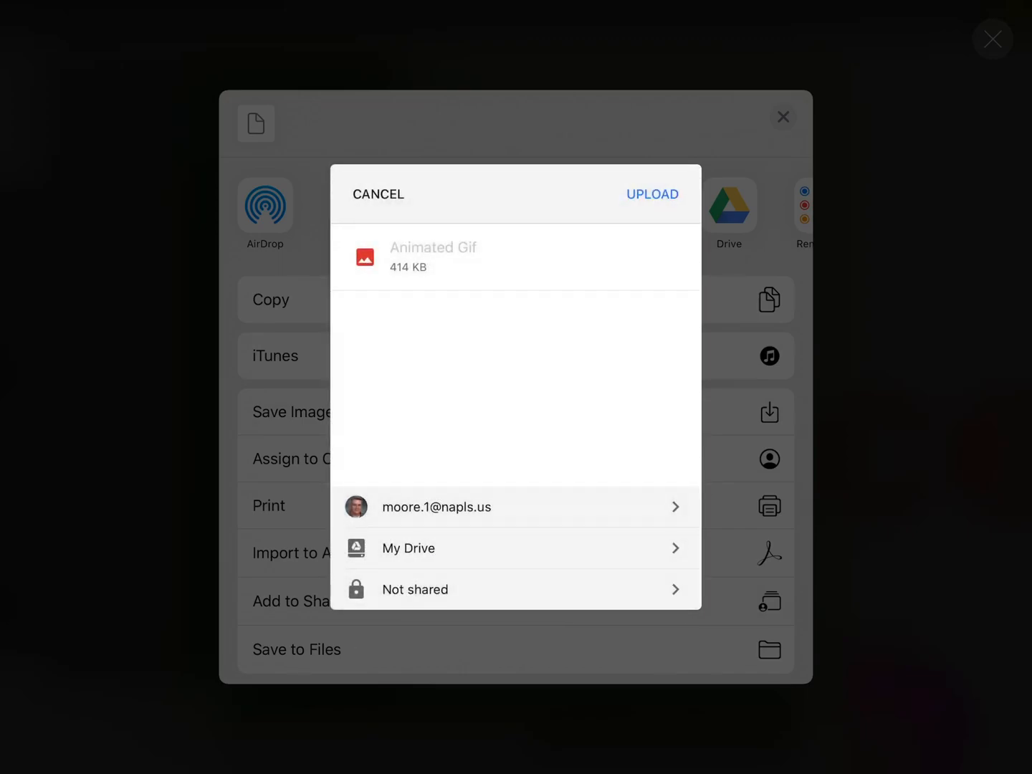
left_click(651, 194)
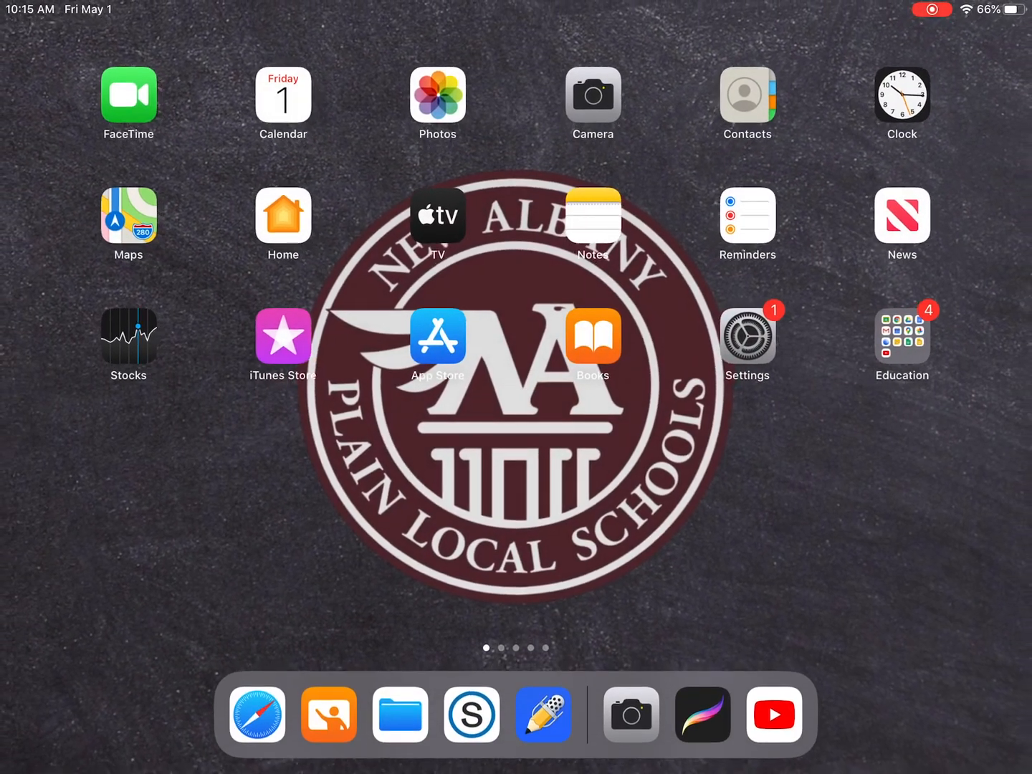
Launch Drive from the Education folder, search 'animated', and view the Animated Gif file
left_click(901, 336)
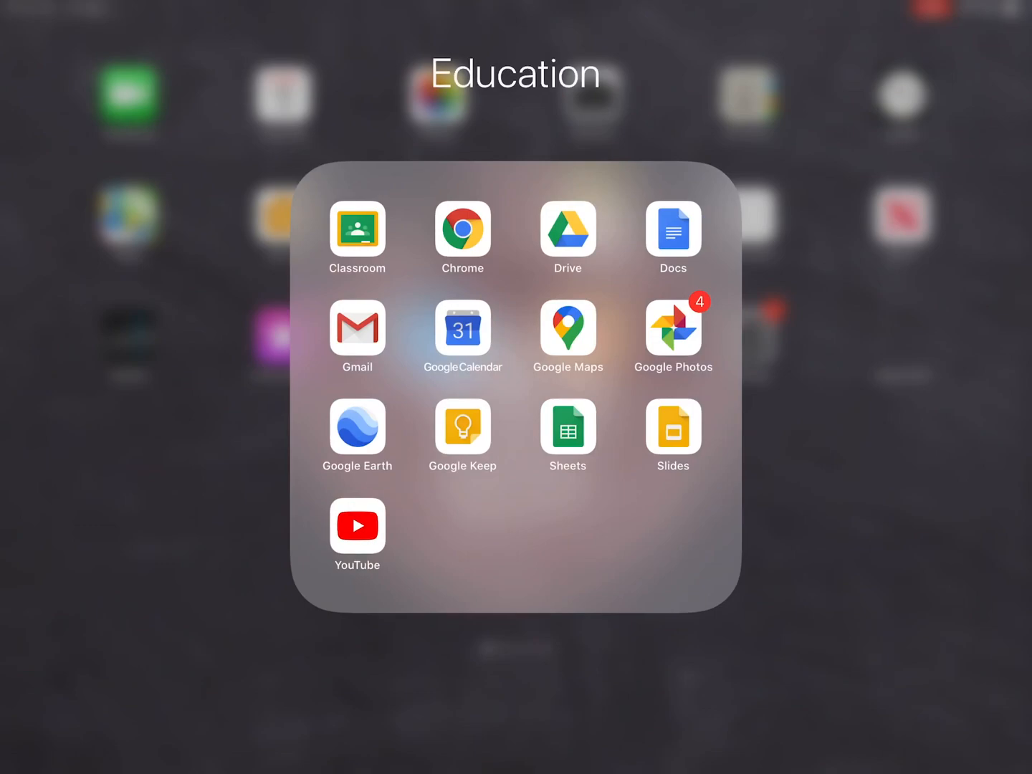
left_click(567, 230)
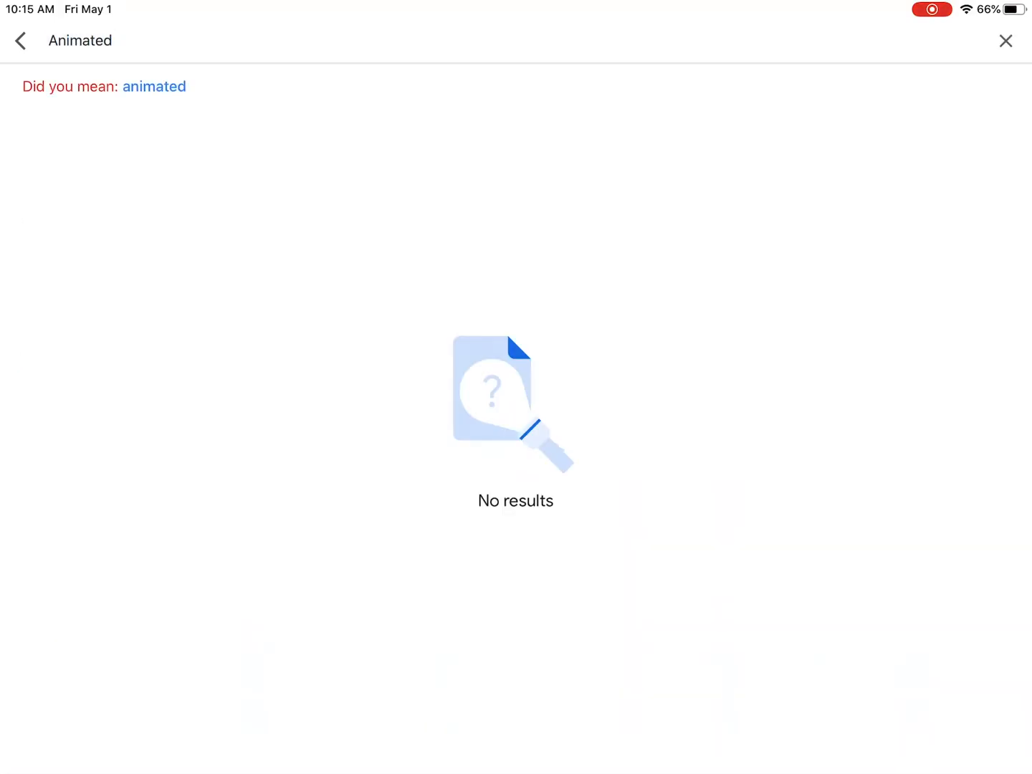
left_click(155, 86)
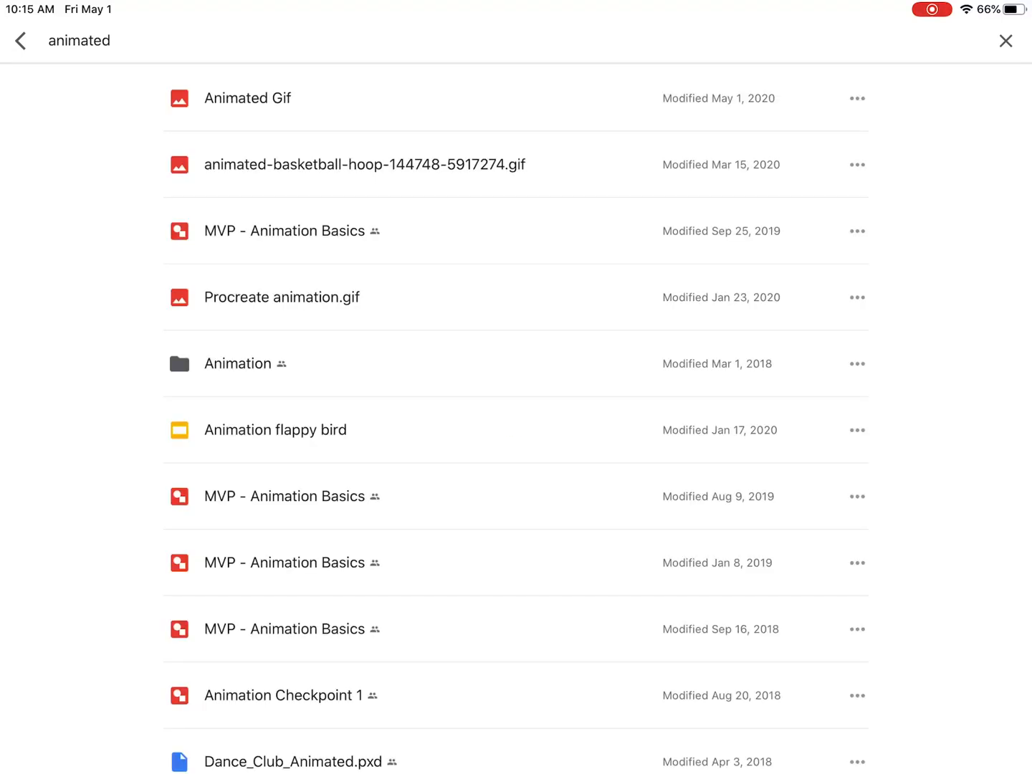
left_click(246, 98)
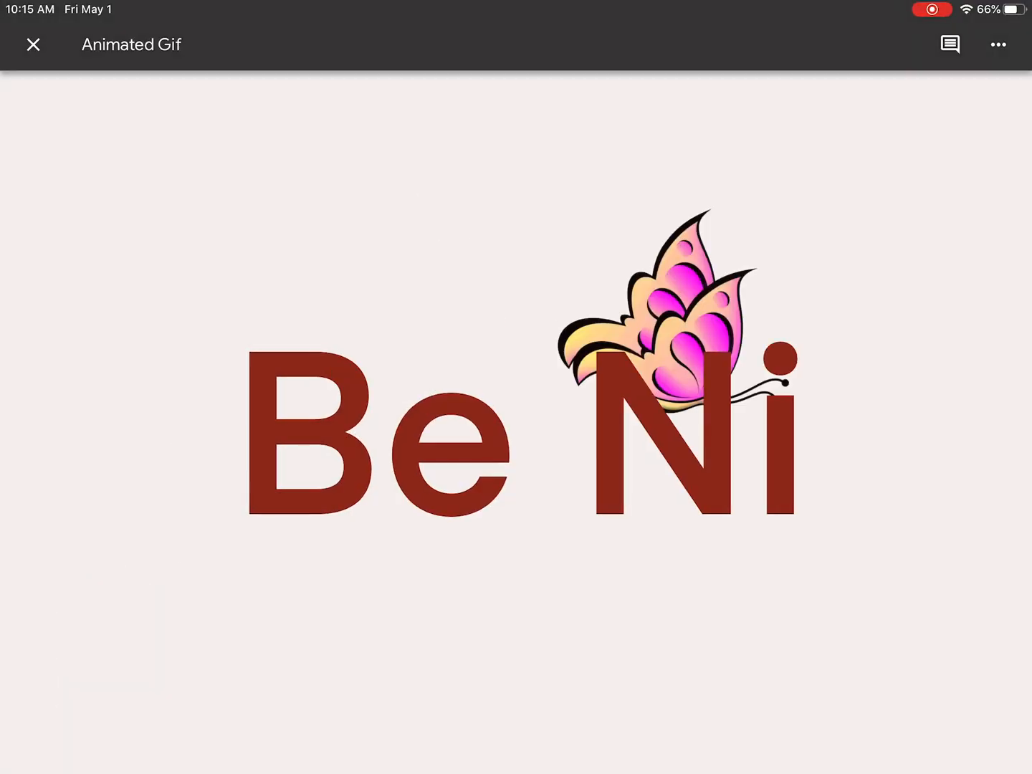
Watch the GIF play, then bring up the file's action menu and its Share option
left_click(998, 43)
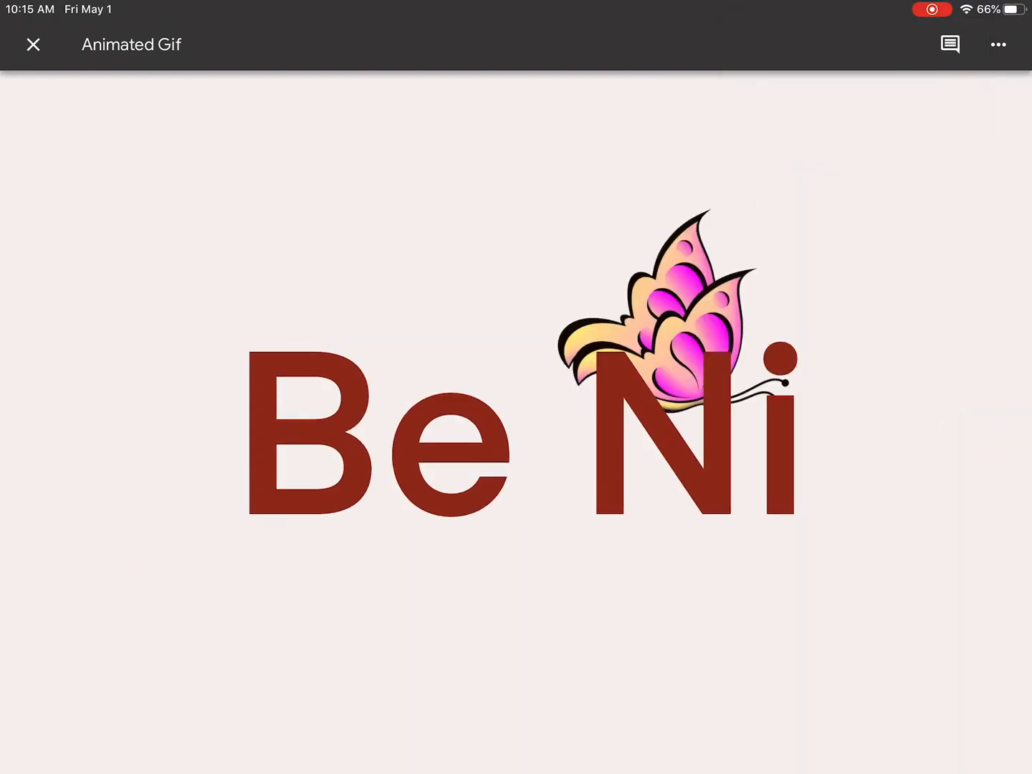
left_click(998, 44)
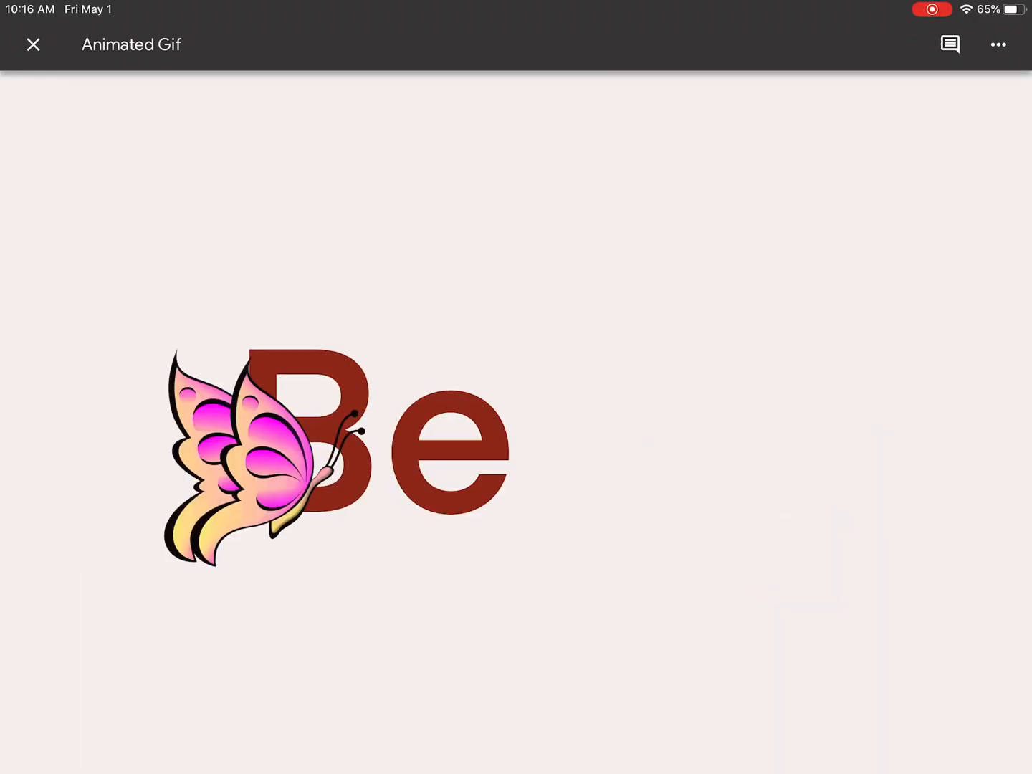
left_click(998, 45)
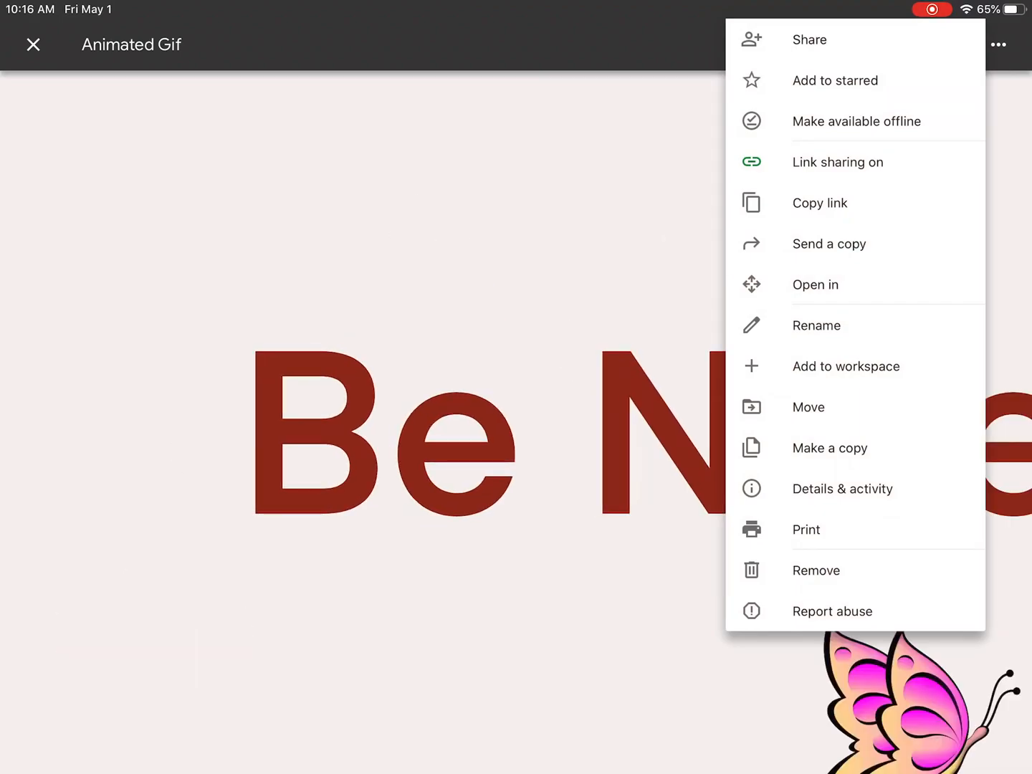
left_click(808, 41)
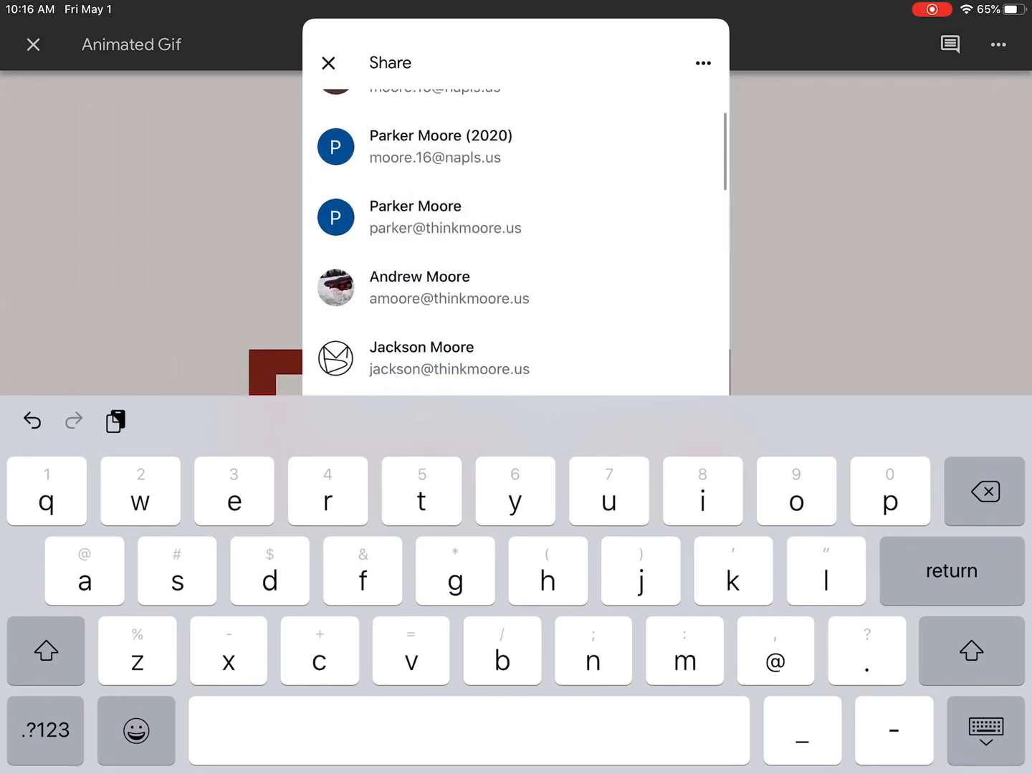
Share the Animated Gif with a suggested contact as Editor and send the invitation
left_click(450, 287)
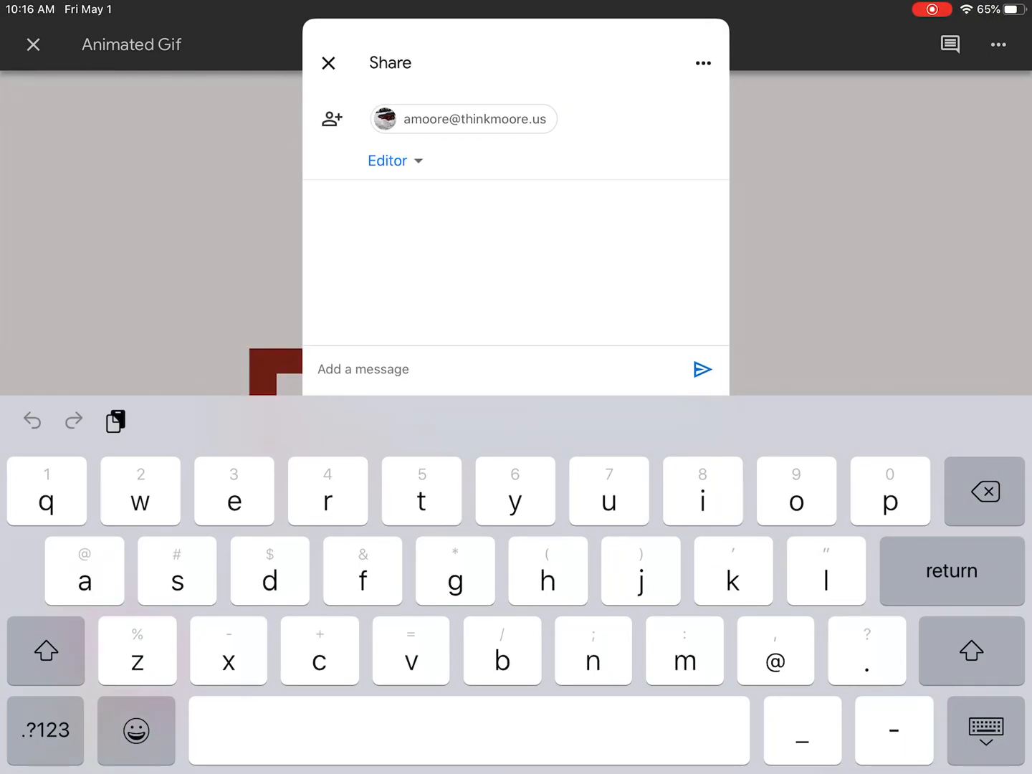
left_click(328, 63)
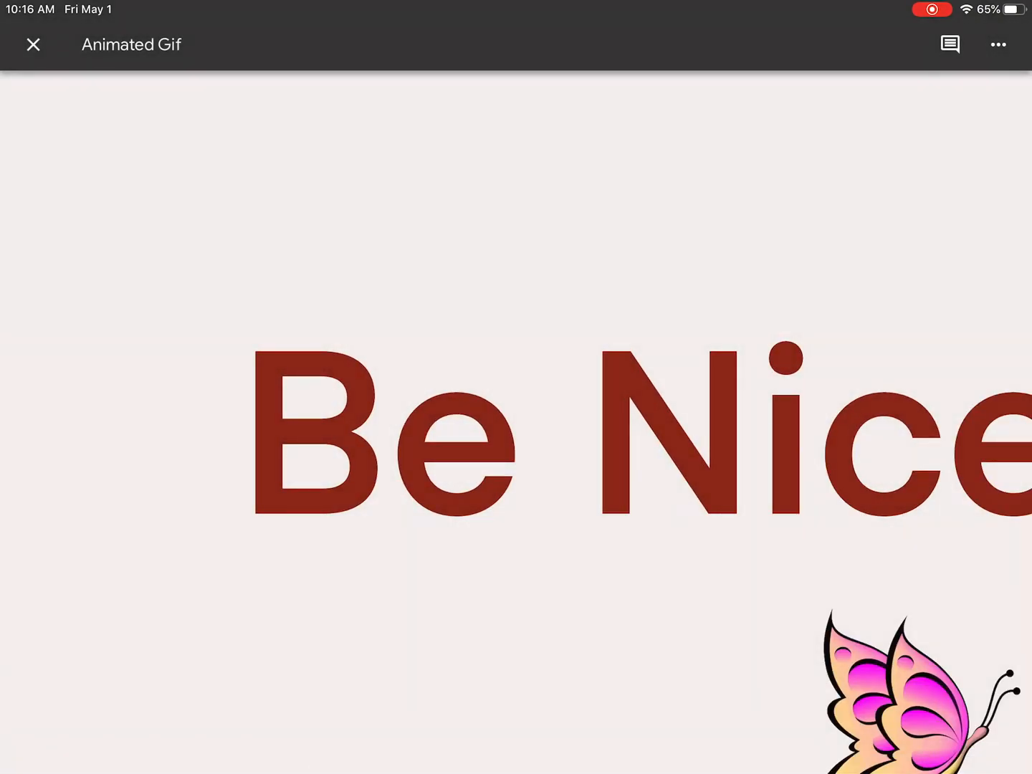